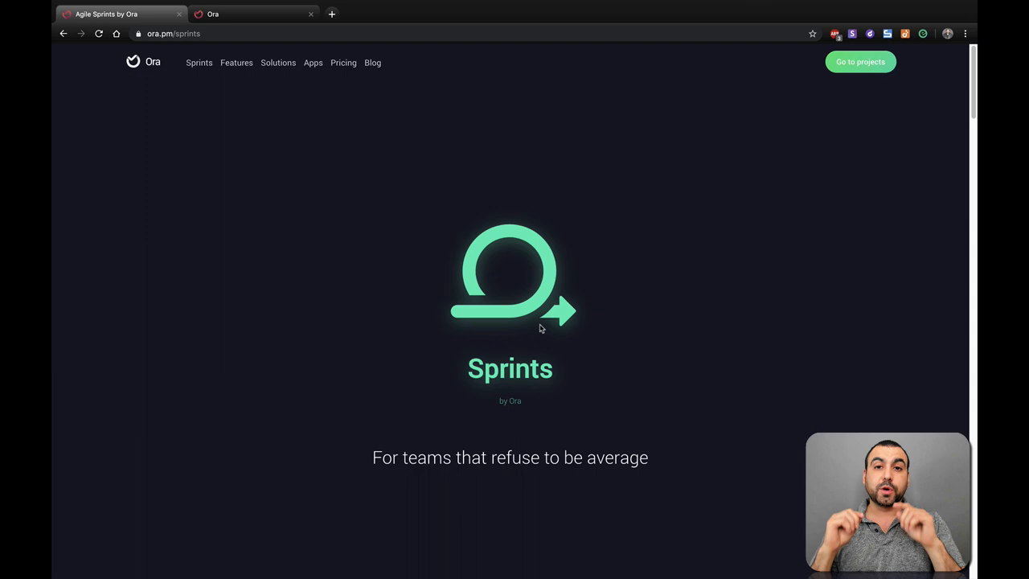
mouse_move(199, 62)
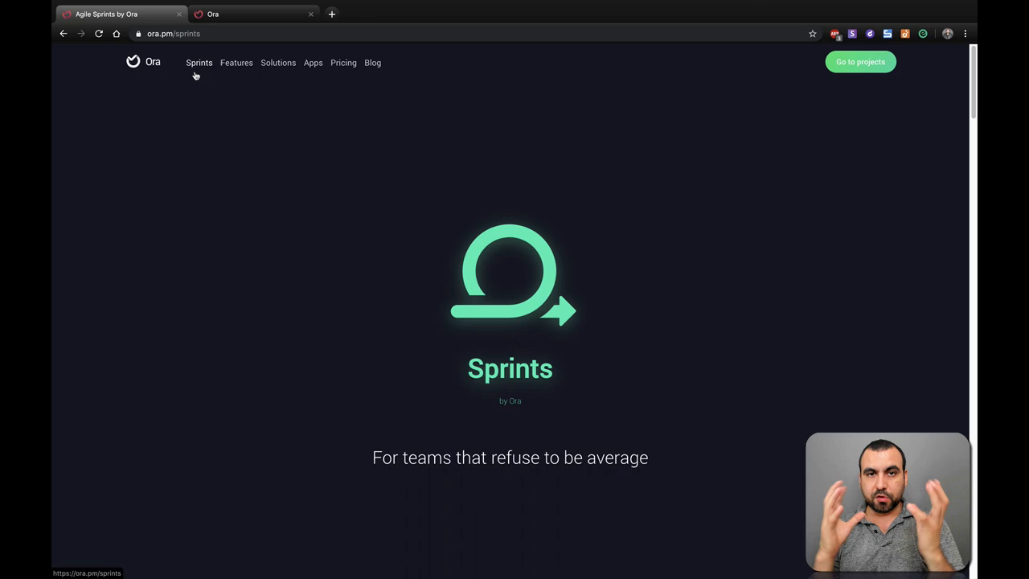
- Choose the Scrum template to reach the project creation form
scroll("down", 3)
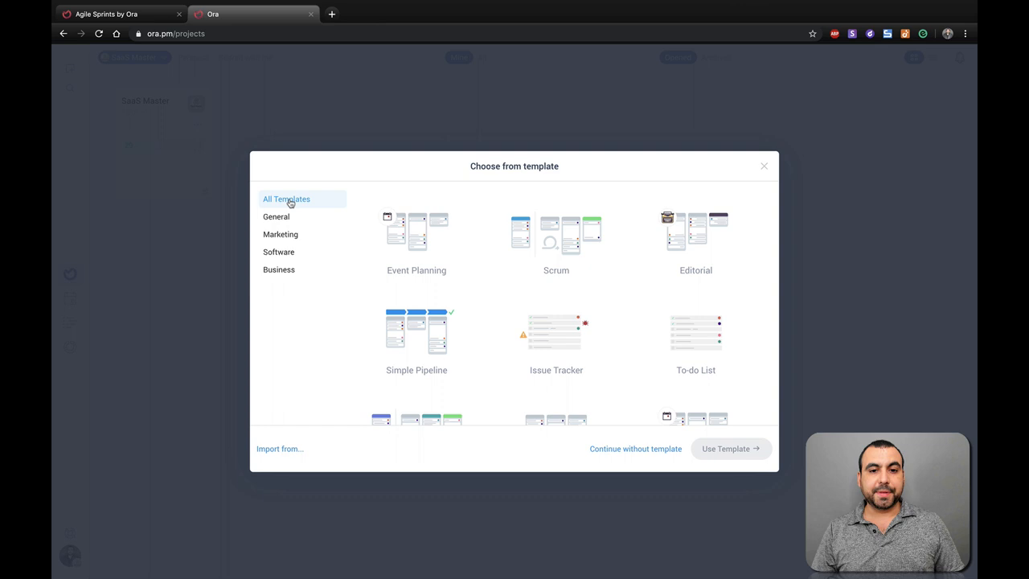
mouse_move(560, 251)
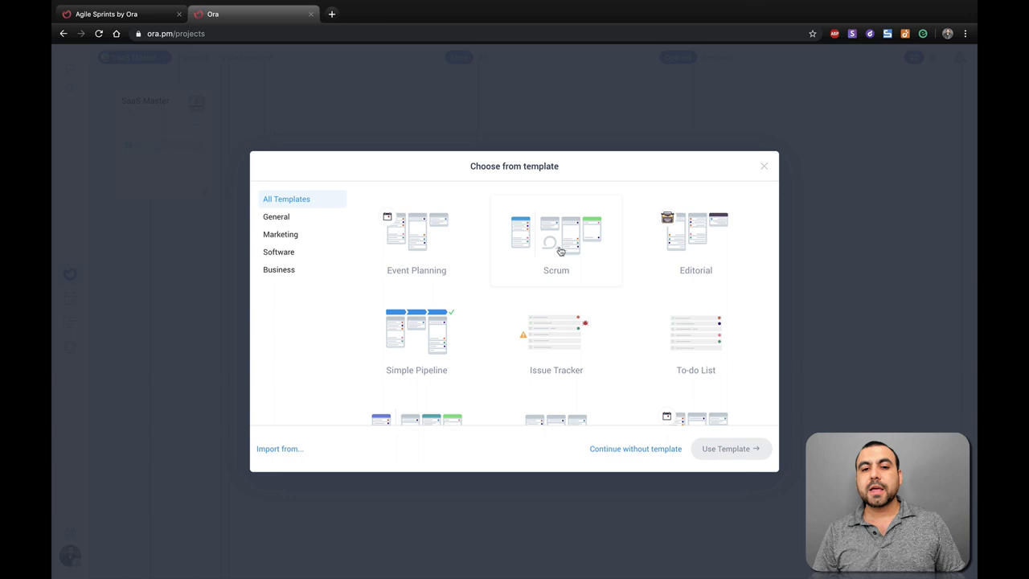
left_click(556, 241)
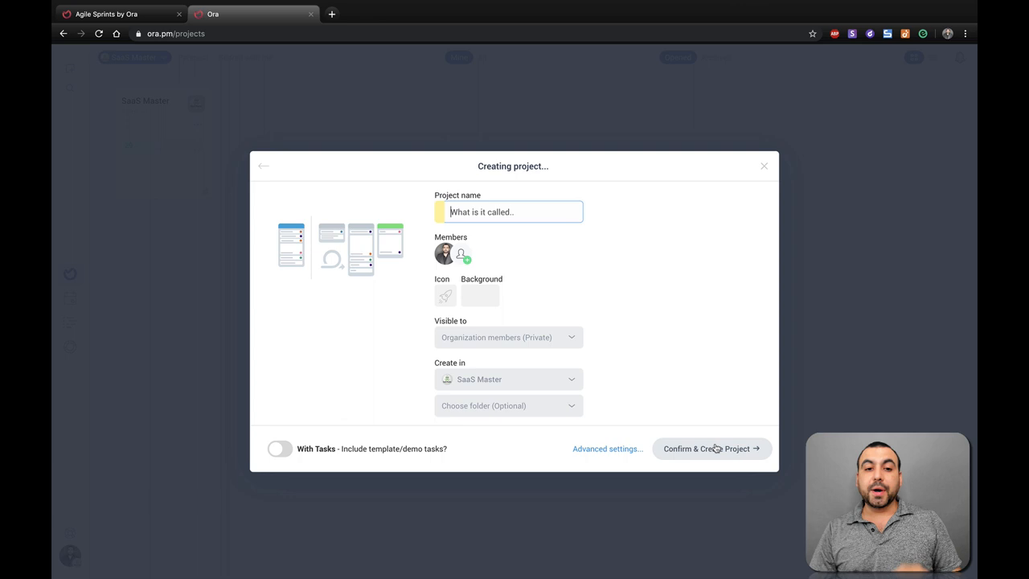
- Create the project 'saas master 2' with the template demo tasks included
type("saas master 2")
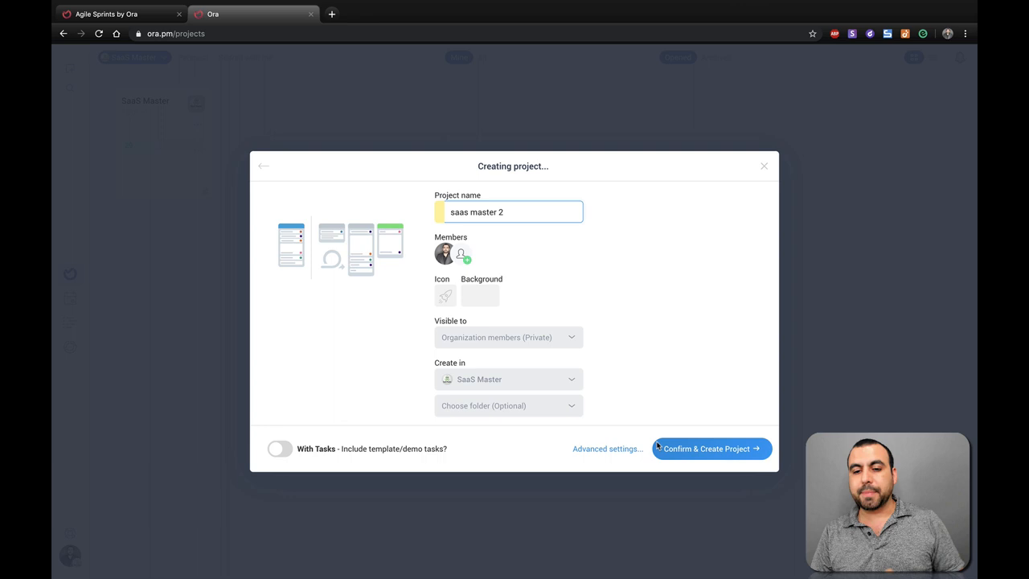
left_click(280, 448)
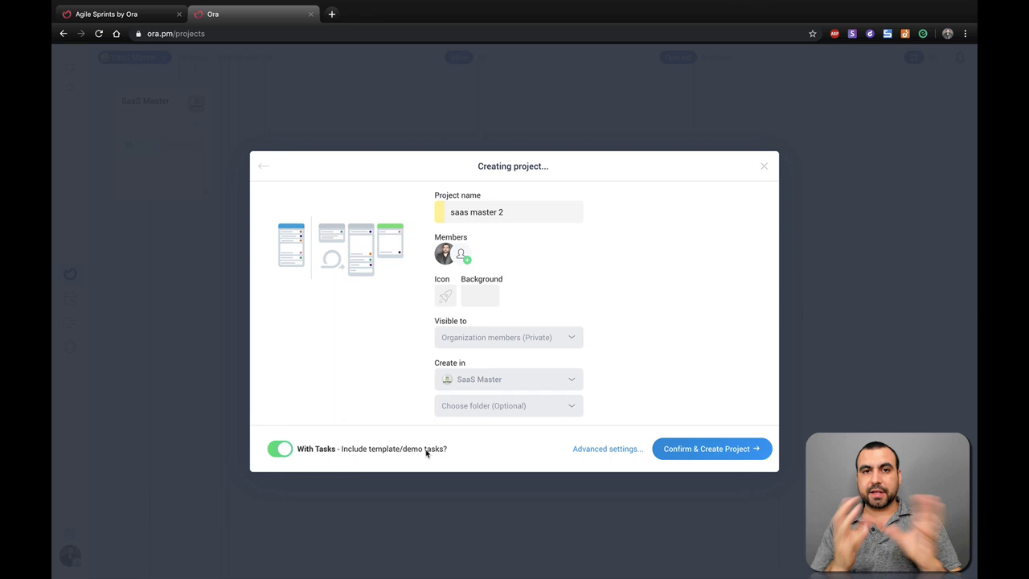
left_click(711, 449)
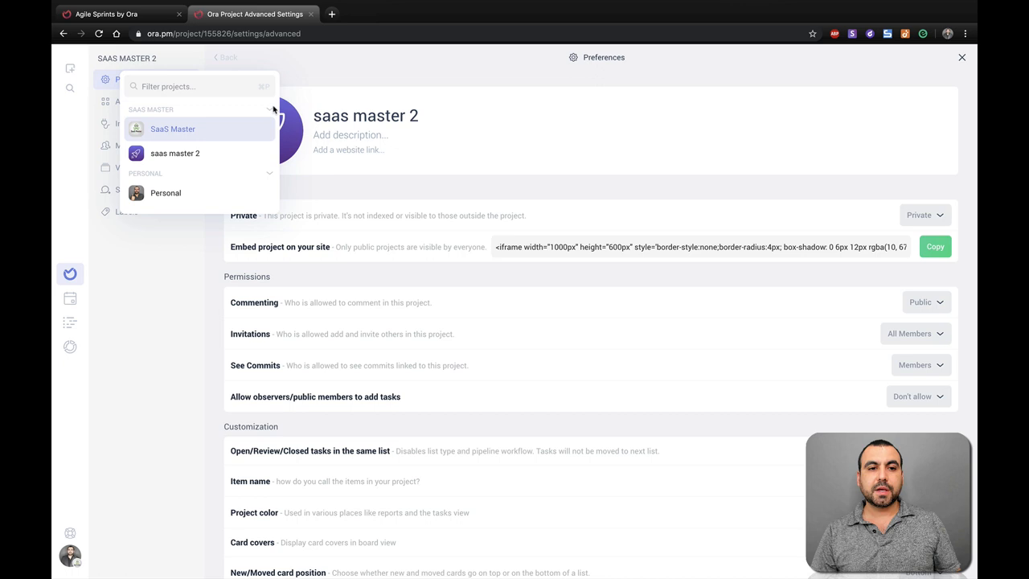
- Switch to the saas master 2 project from the project switcher
left_click(132, 101)
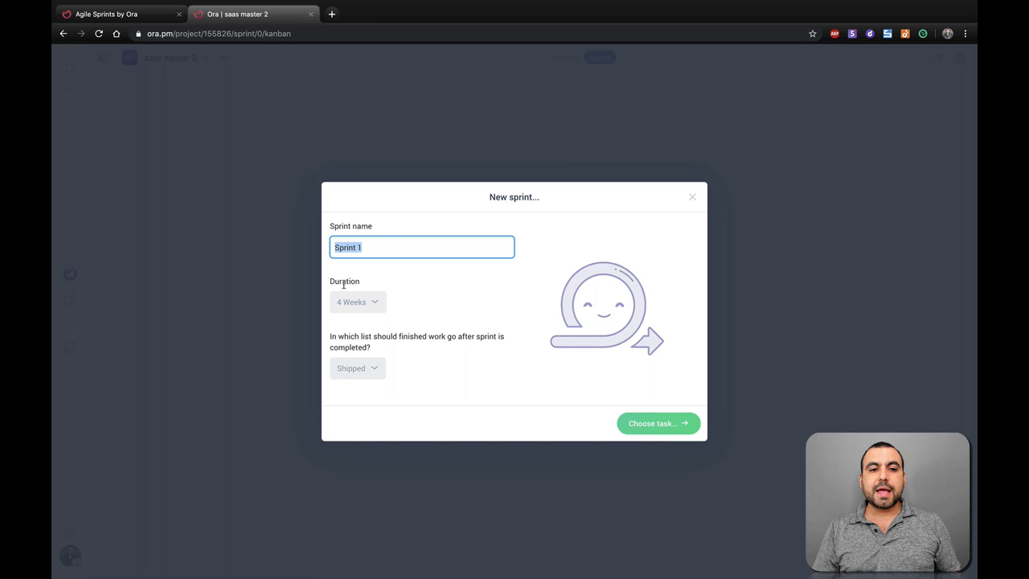
- Configure Sprint 1 as a one-week sprint with the finished-work list chosen
left_click(357, 302)
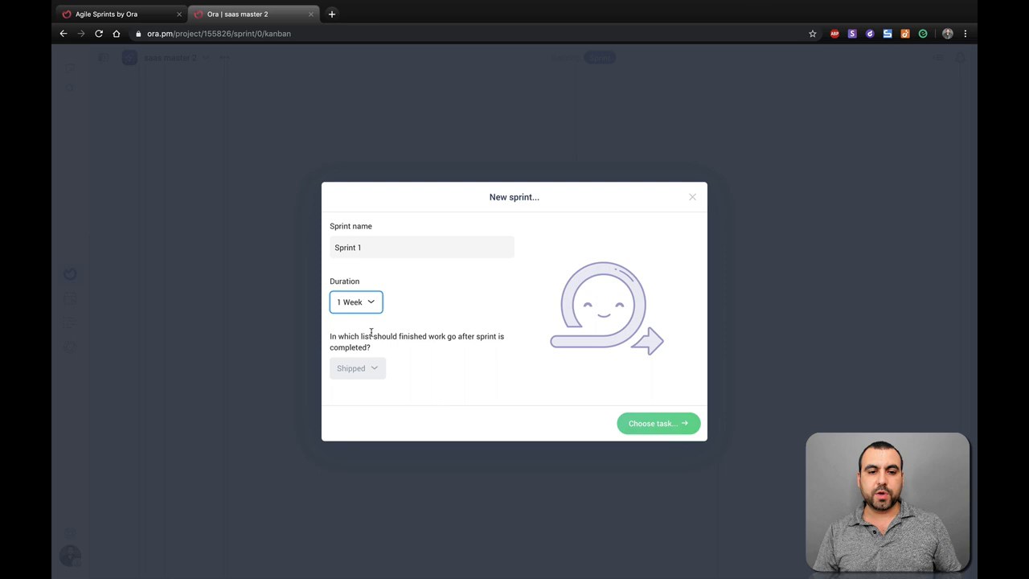
left_click(357, 367)
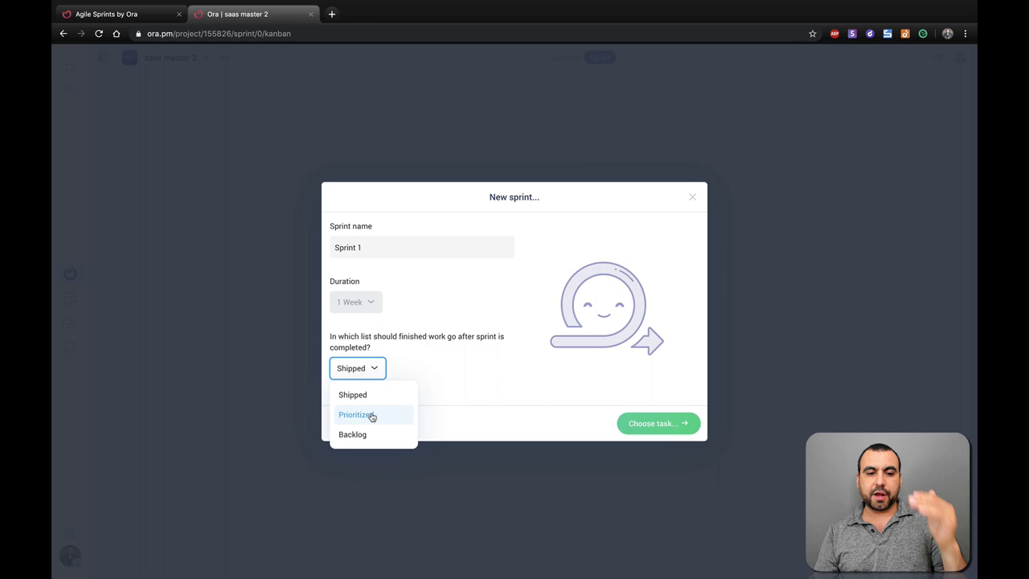
left_click(657, 423)
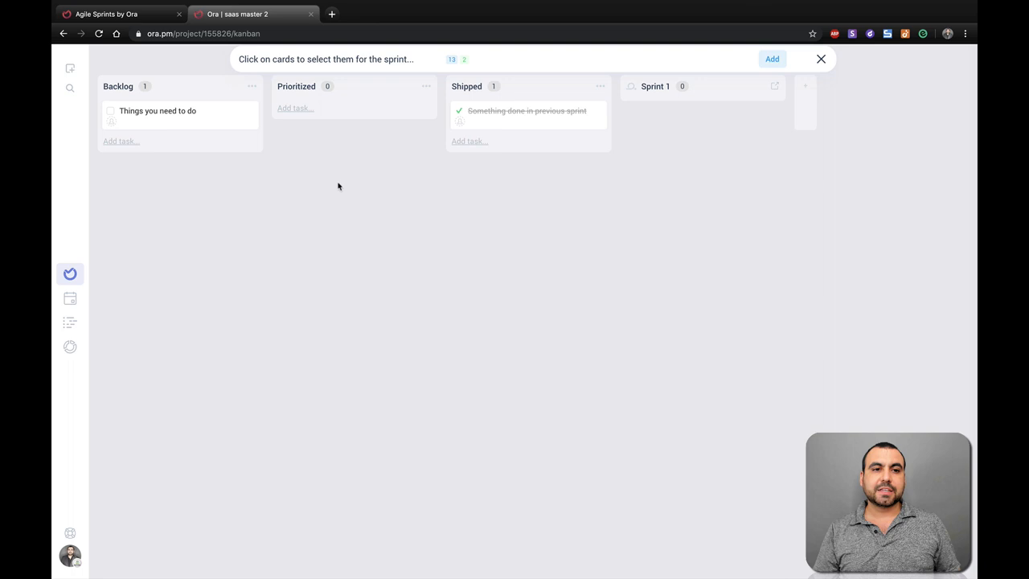
- Add UI UPDATE, INTEGRATIONS and TEST to Backlog and select all four backlog cards
left_click(121, 142)
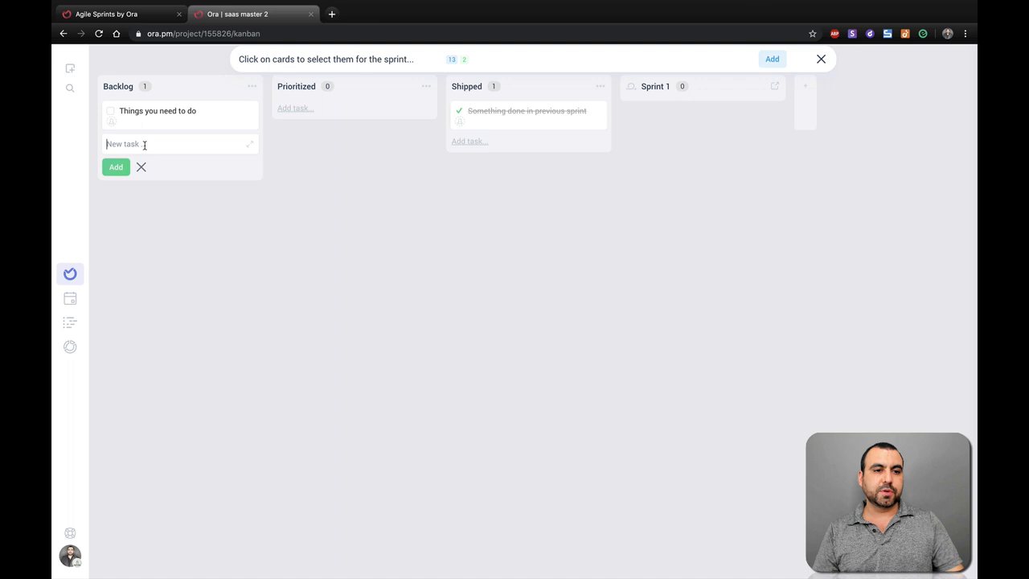
type("INTE")
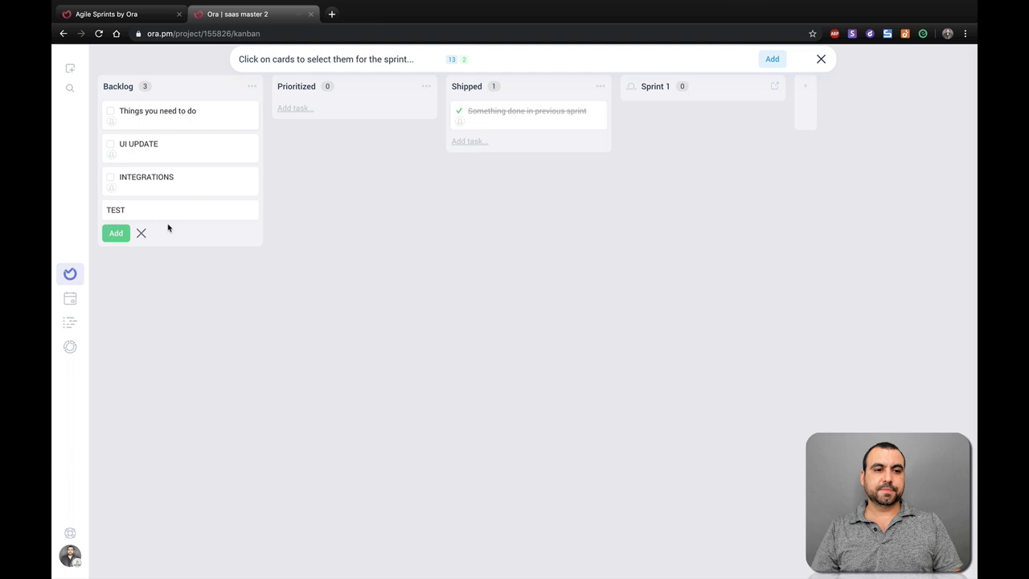
left_click(116, 234)
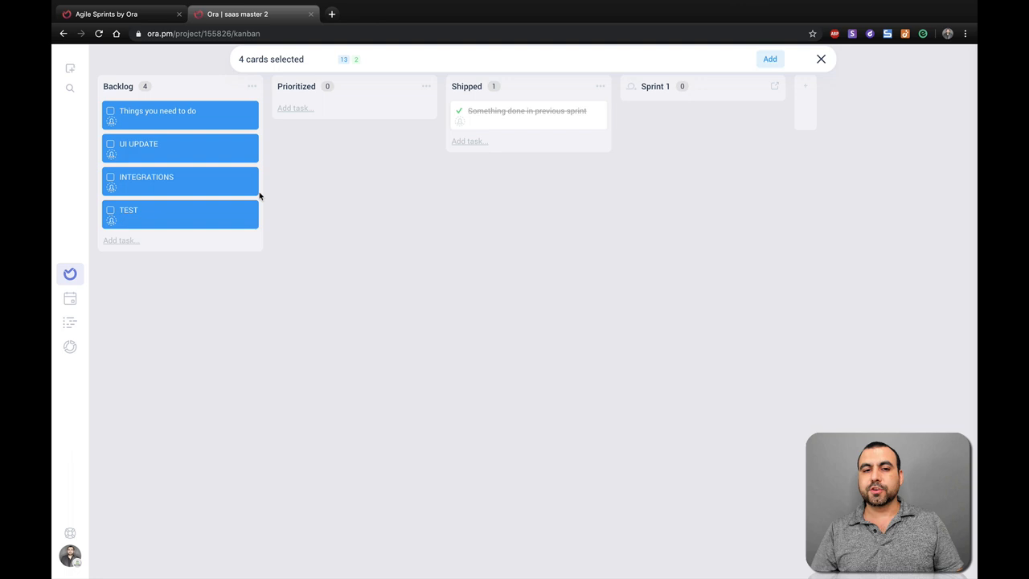
- Add the four selected cards into Sprint 1's To do column
left_click(769, 58)
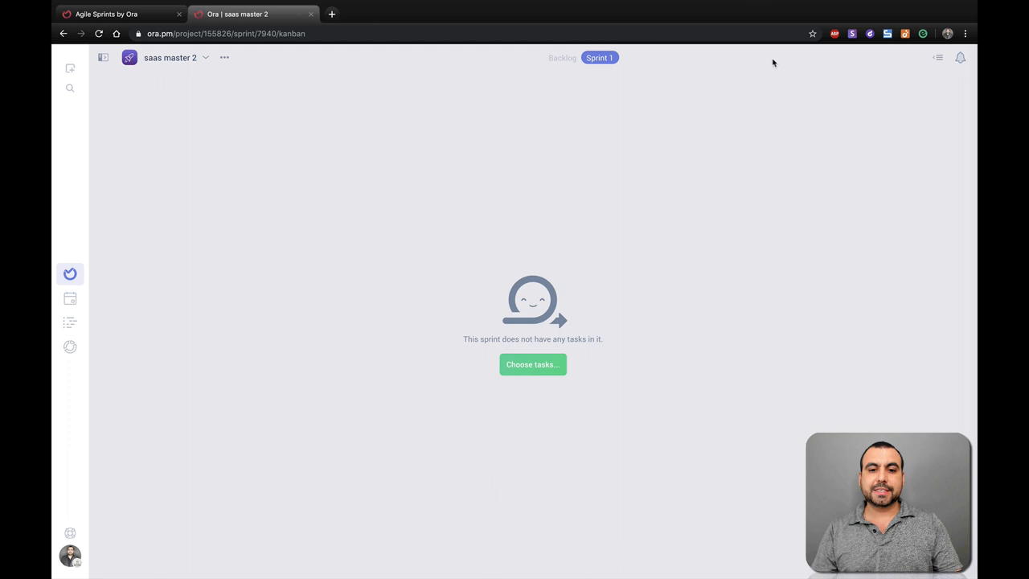
left_click(533, 363)
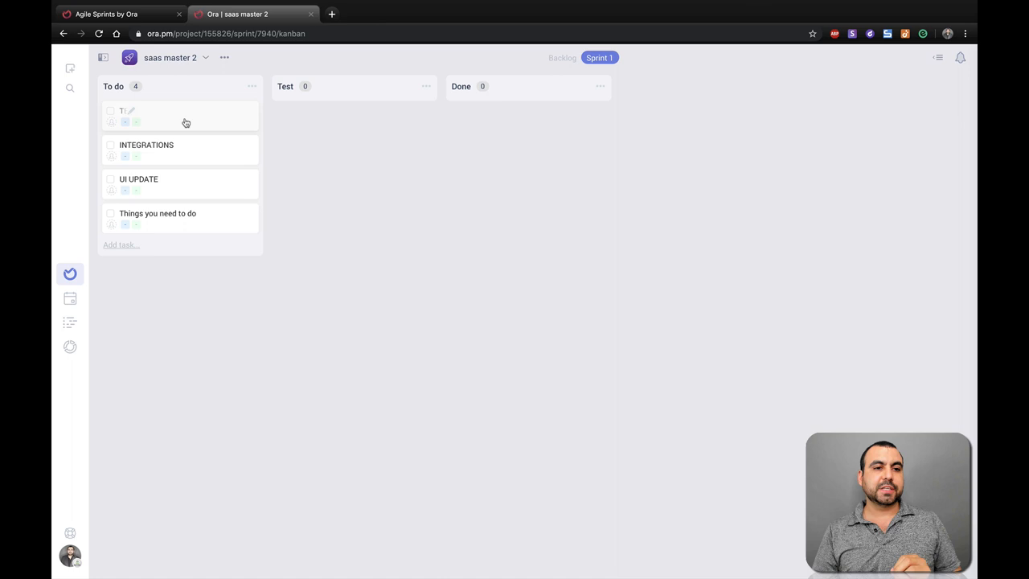
- Estimate TEST at 100 story points and UI UPDATE's effort, totaling 134 points in To do
left_click(161, 116)
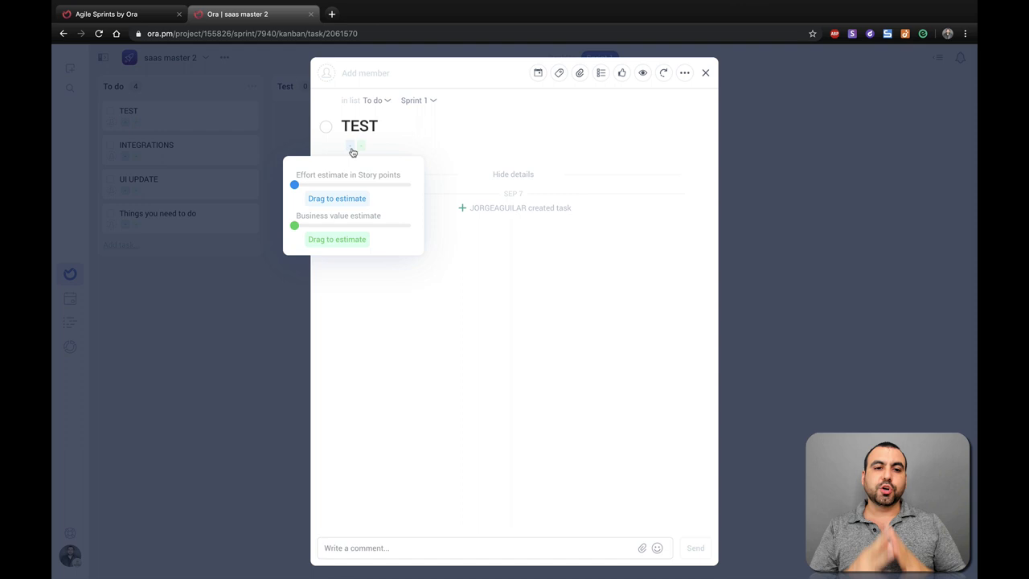
mouse_move(341, 190)
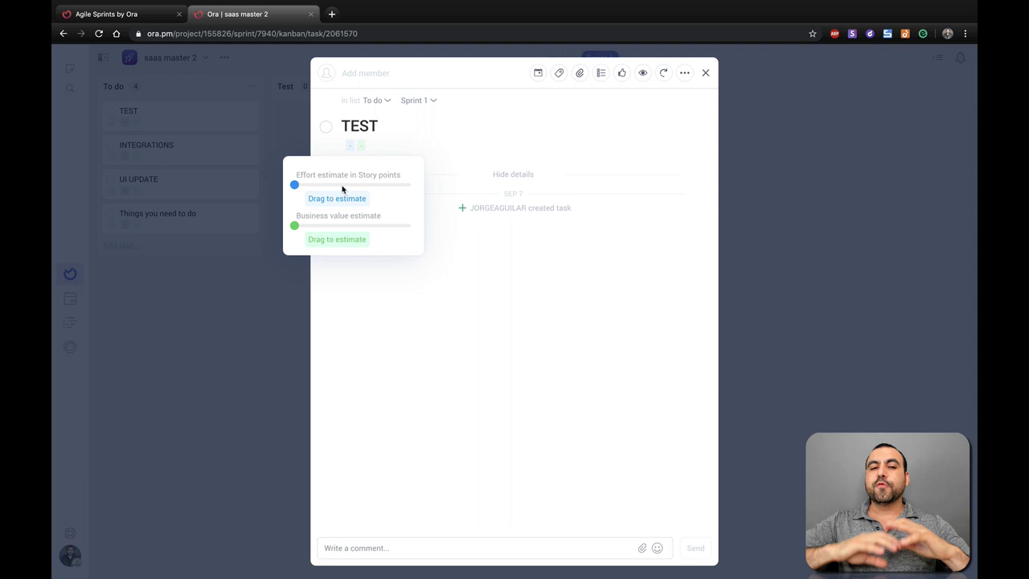
left_click_drag(294, 185, 386, 185)
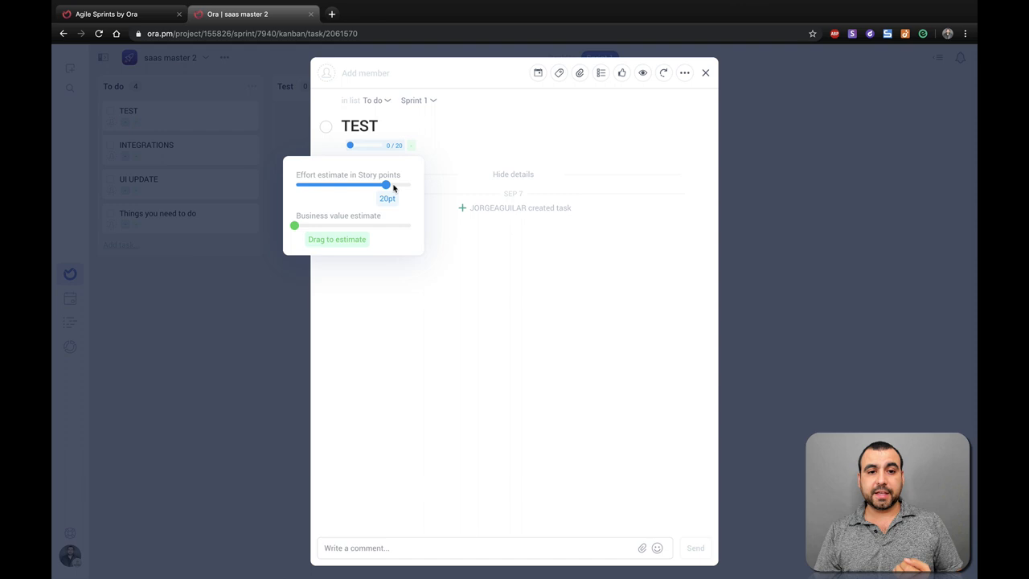
left_click_drag(386, 183, 410, 184)
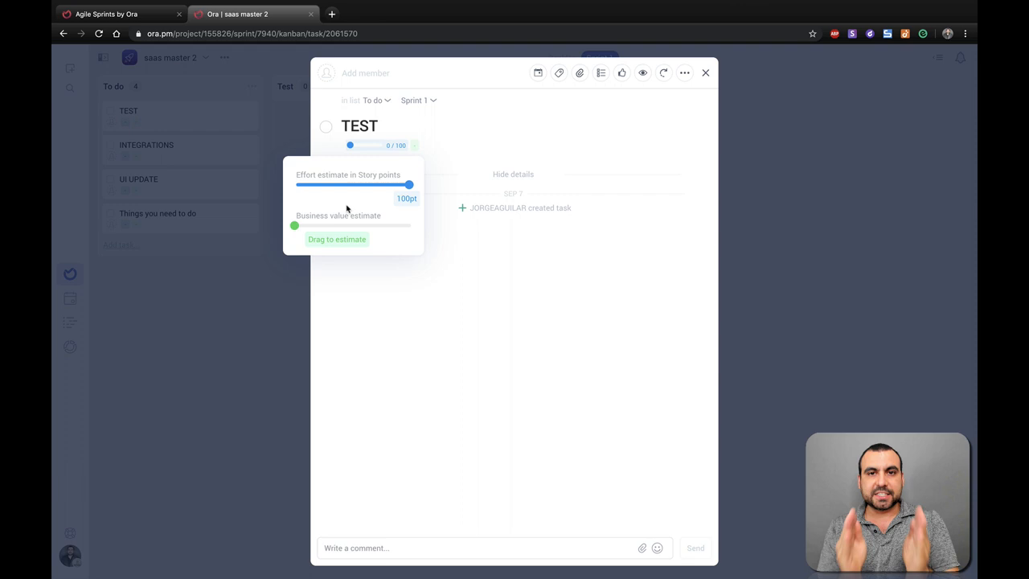
left_click_drag(294, 225, 320, 225)
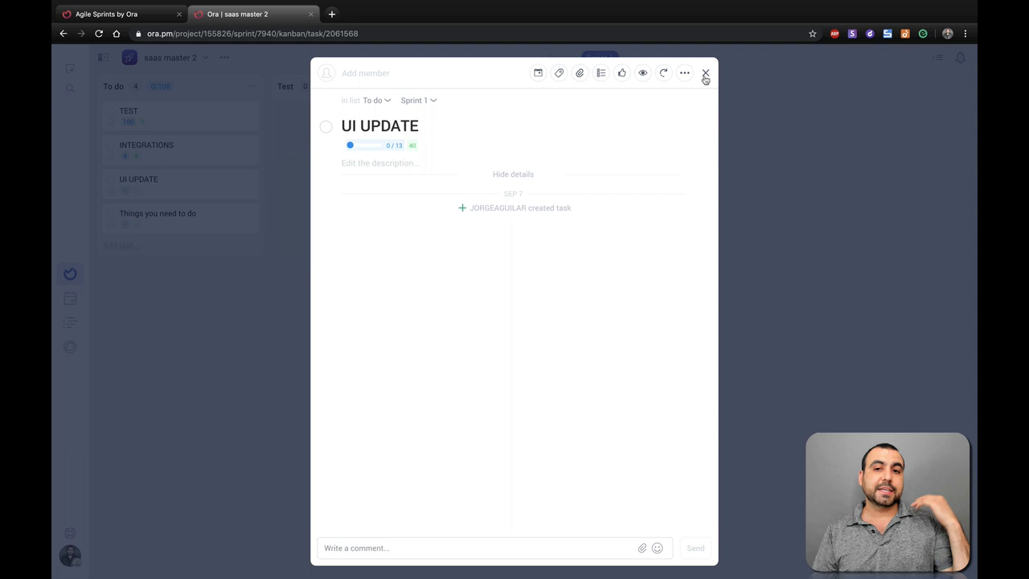
left_click(704, 74)
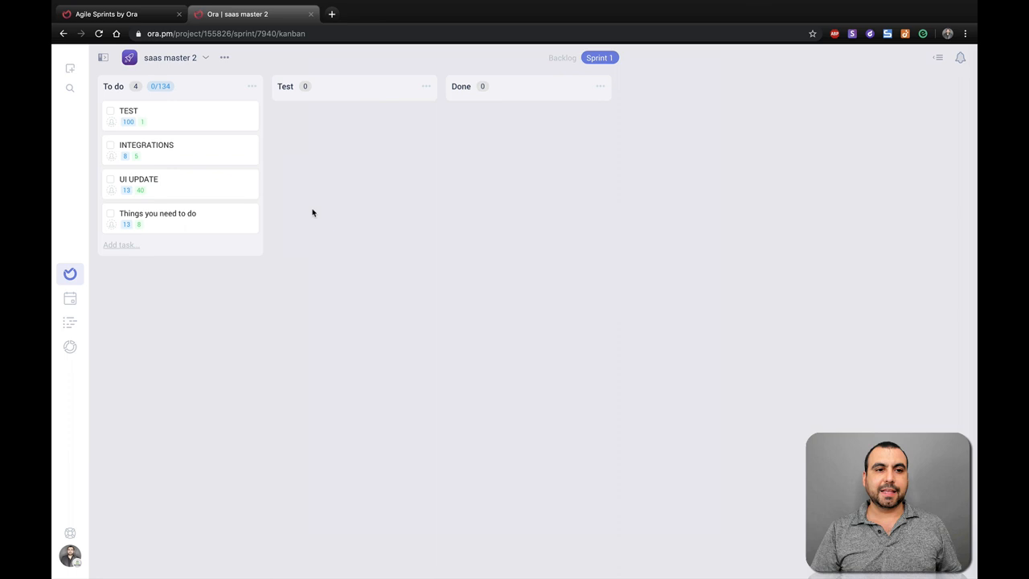
mouse_move(161, 87)
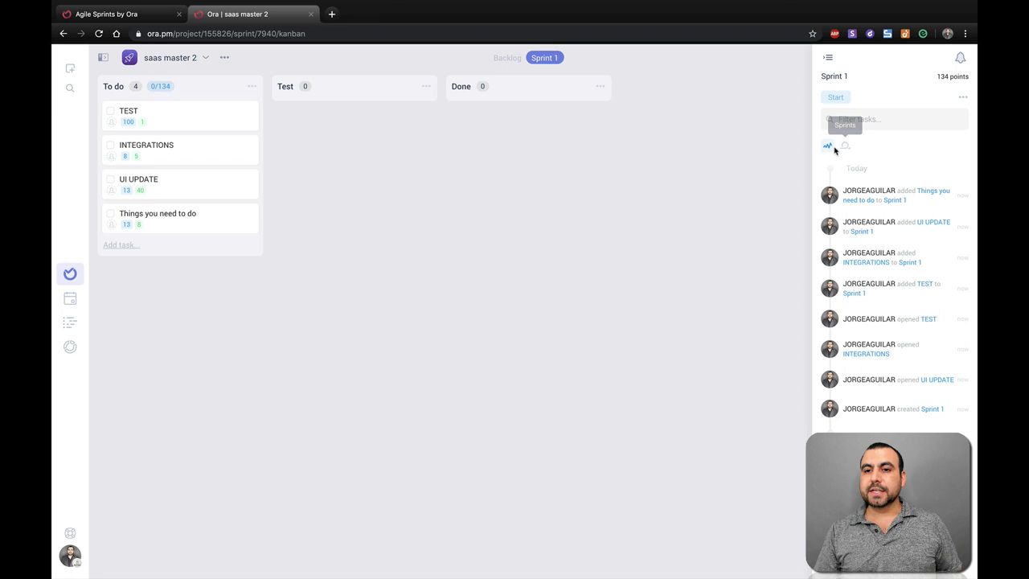
- Show the sprints panel listing Sprint 1 at 134 points, not started
left_click(846, 145)
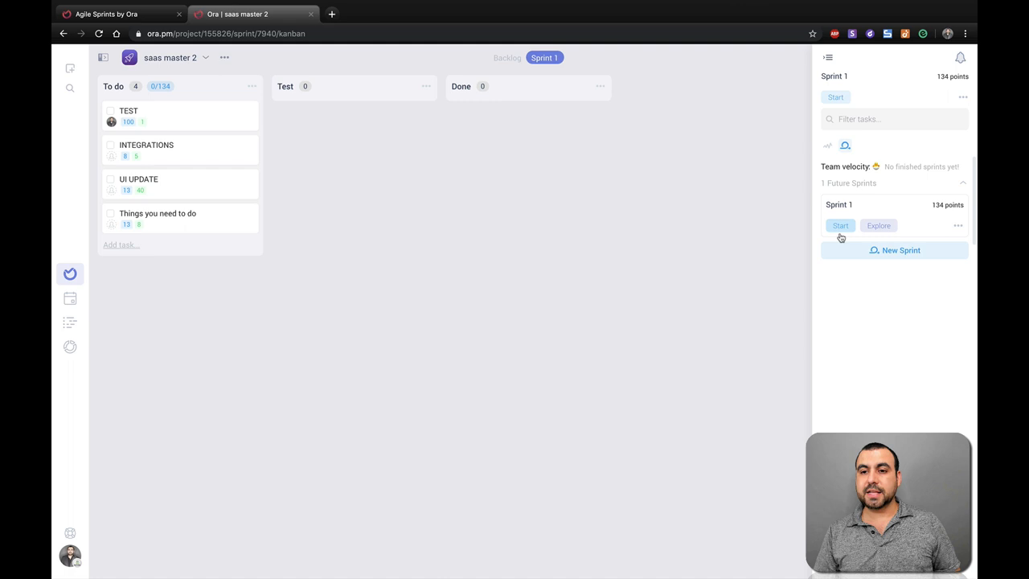
- Start Sprint 1 (Sep 7–14) and move INTEGRATIONS through Test into Done
left_click(839, 225)
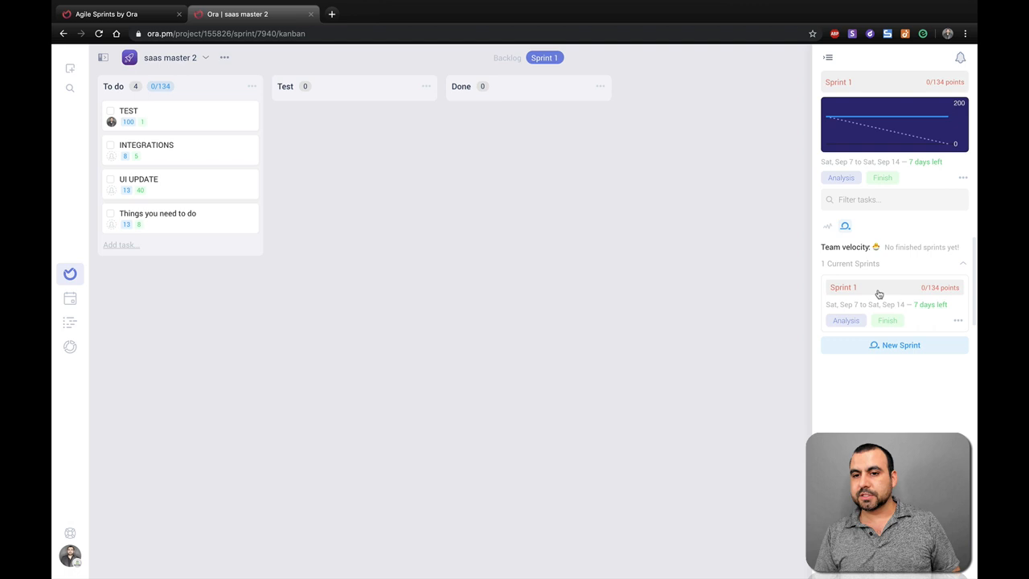
mouse_move(196, 169)
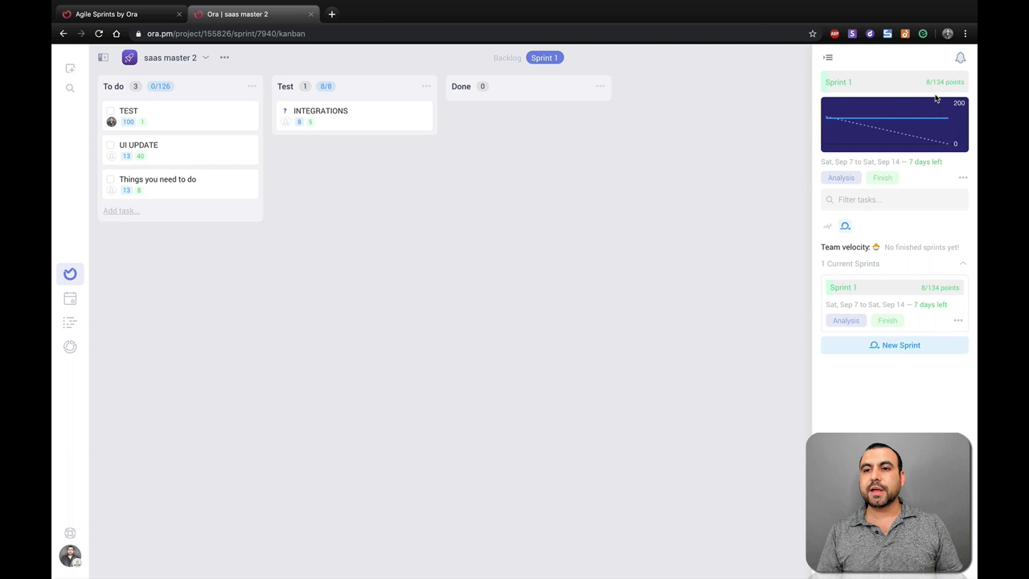
mouse_move(354, 124)
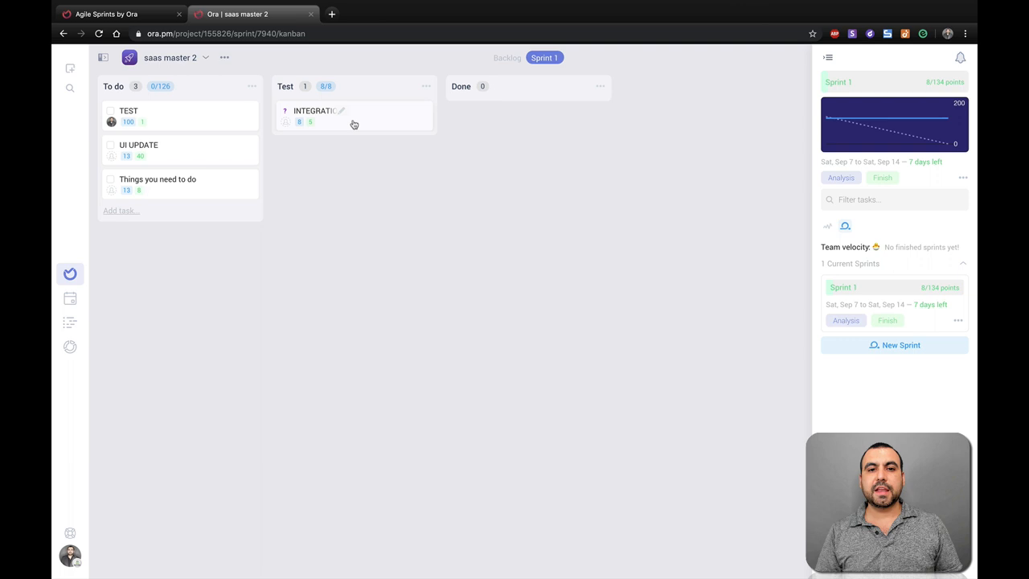
left_click_drag(354, 115, 527, 116)
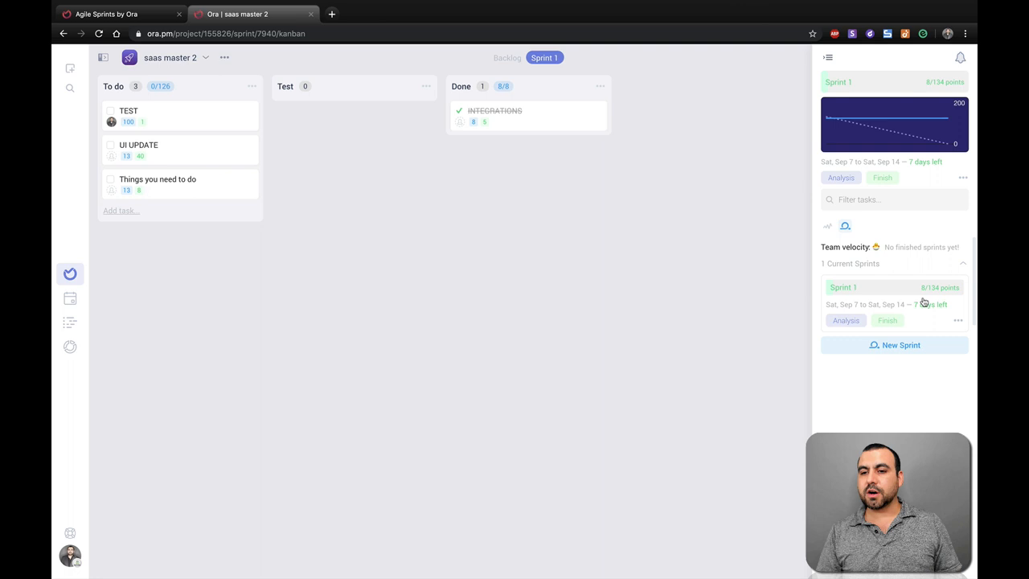
mouse_move(907, 313)
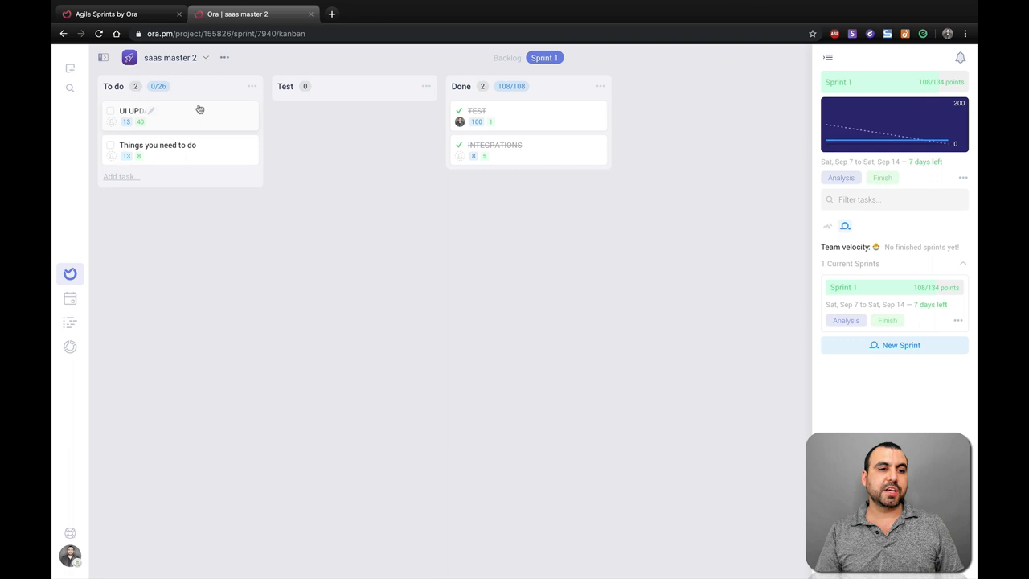
- Move TEST and UI UPDATE to Done and check UI UPDATE shows completed
left_click(157, 145)
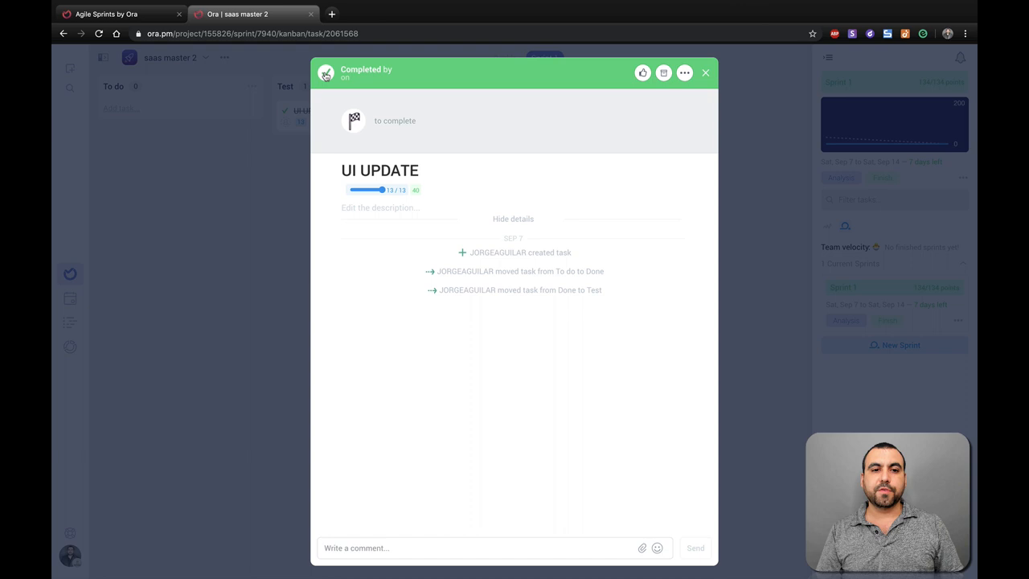
left_click(706, 73)
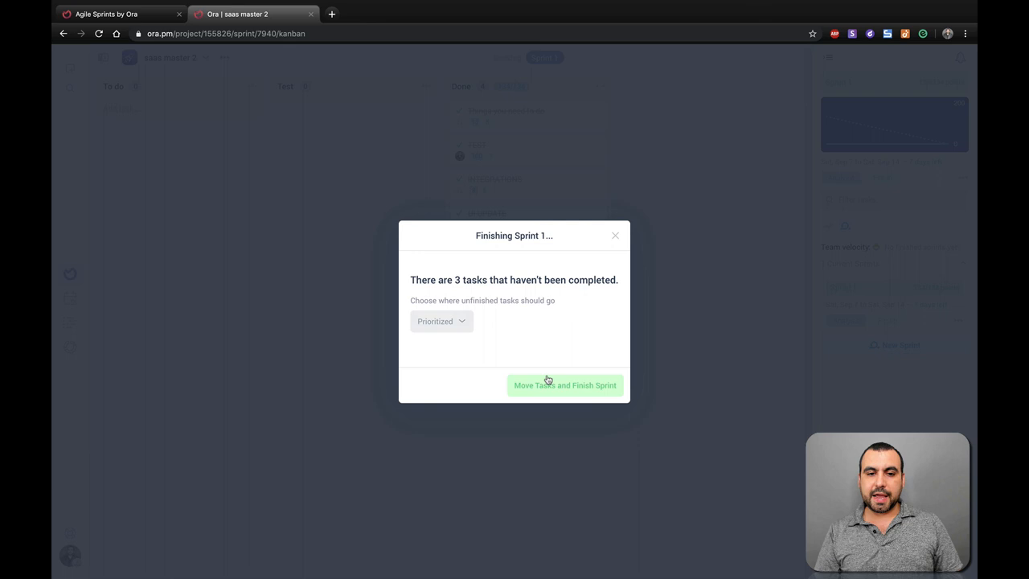
- Move unfinished tasks, finish Sprint 1 and go to its Sprint Review report
left_click(566, 386)
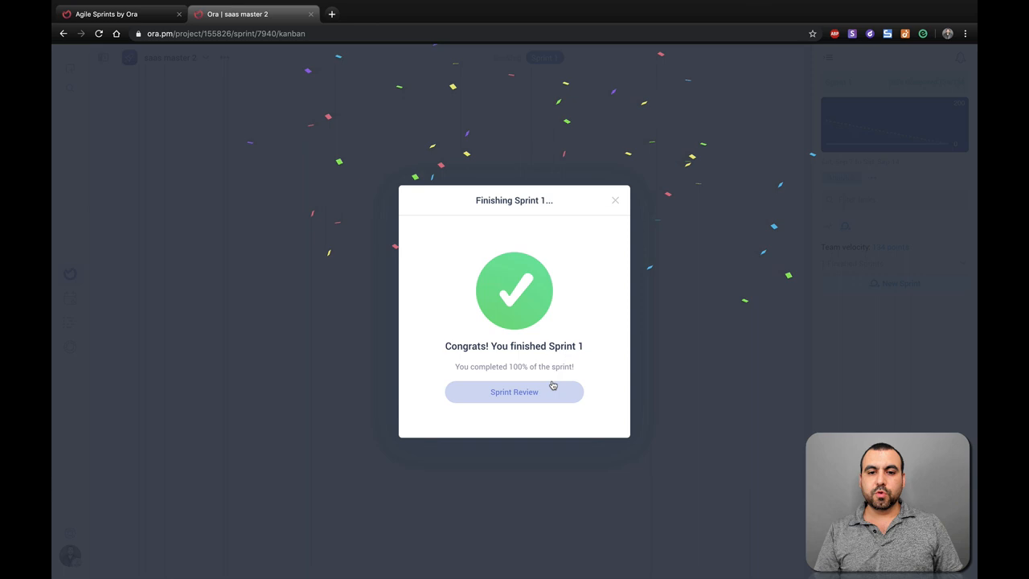
left_click(515, 392)
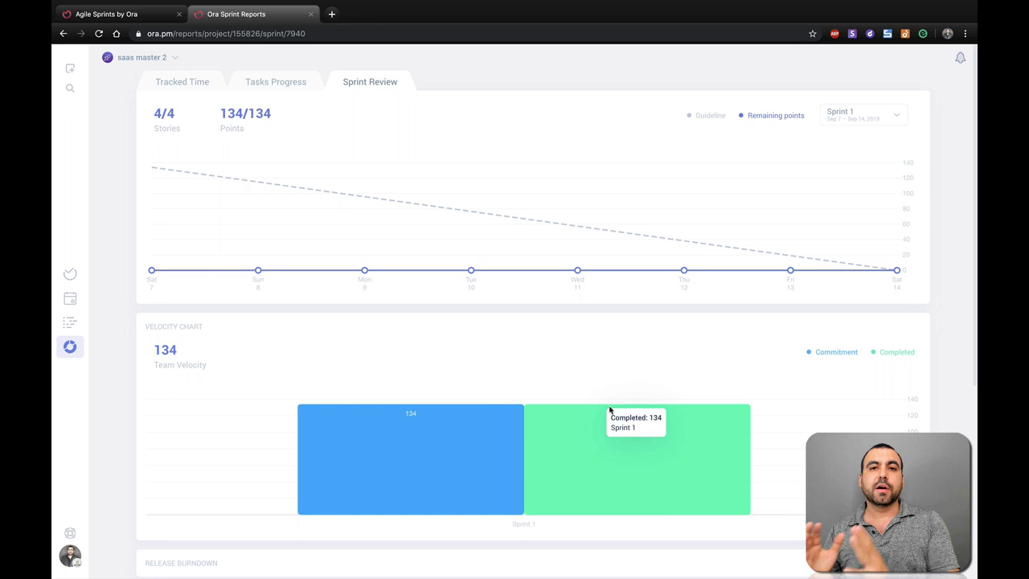
- Check the Tracked Time report, return to Sprint Review and scroll to the Velocity Chart
left_click(182, 80)
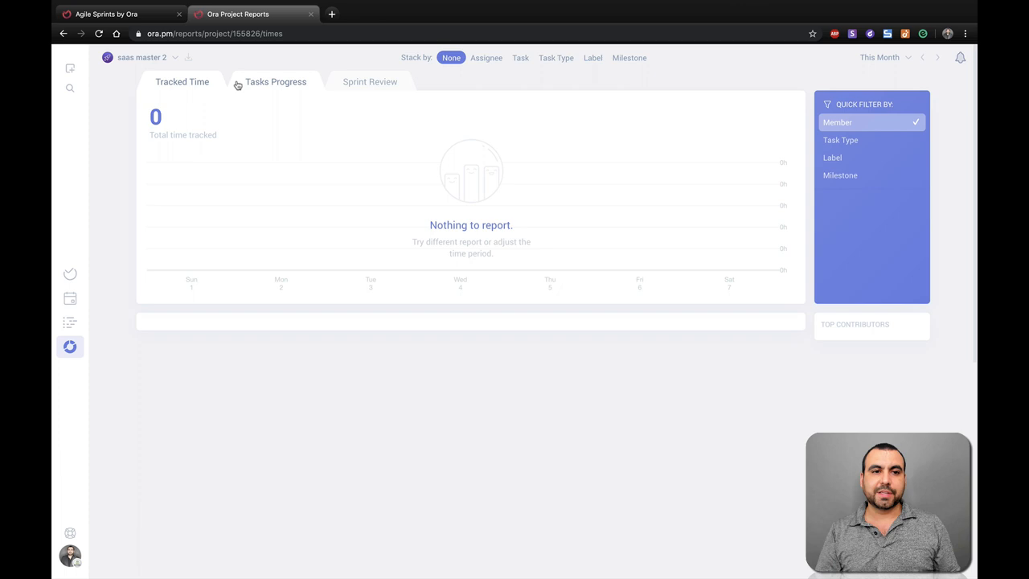
left_click(275, 80)
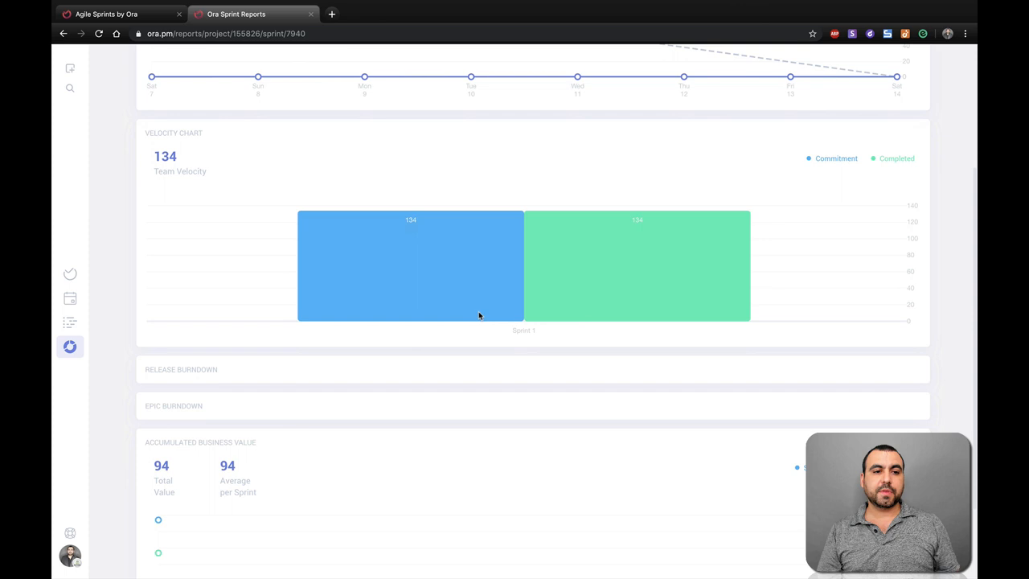
scroll("down", 3)
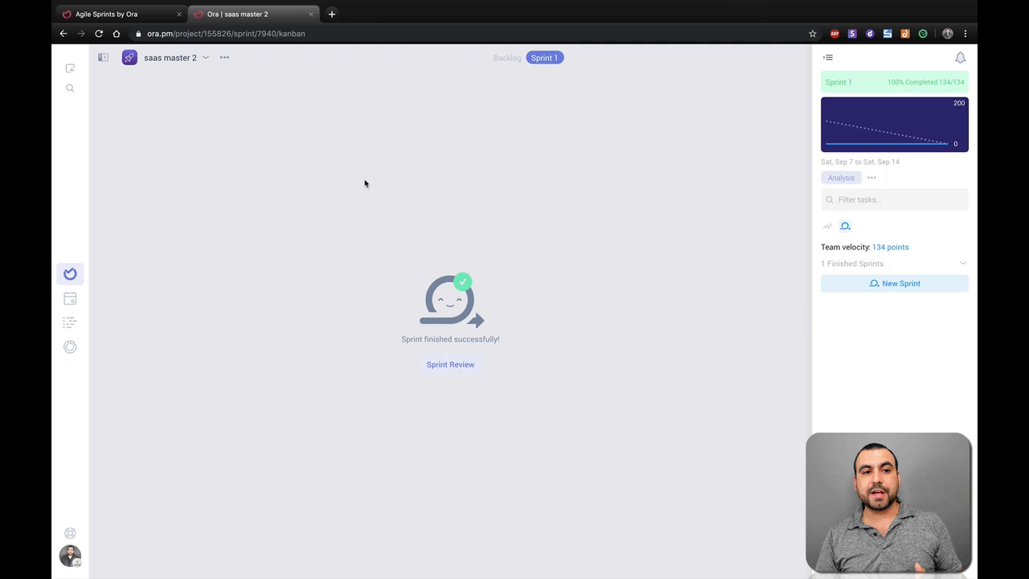
- Switch to the project Backlog, showing all five tasks under Shipped
left_click(507, 58)
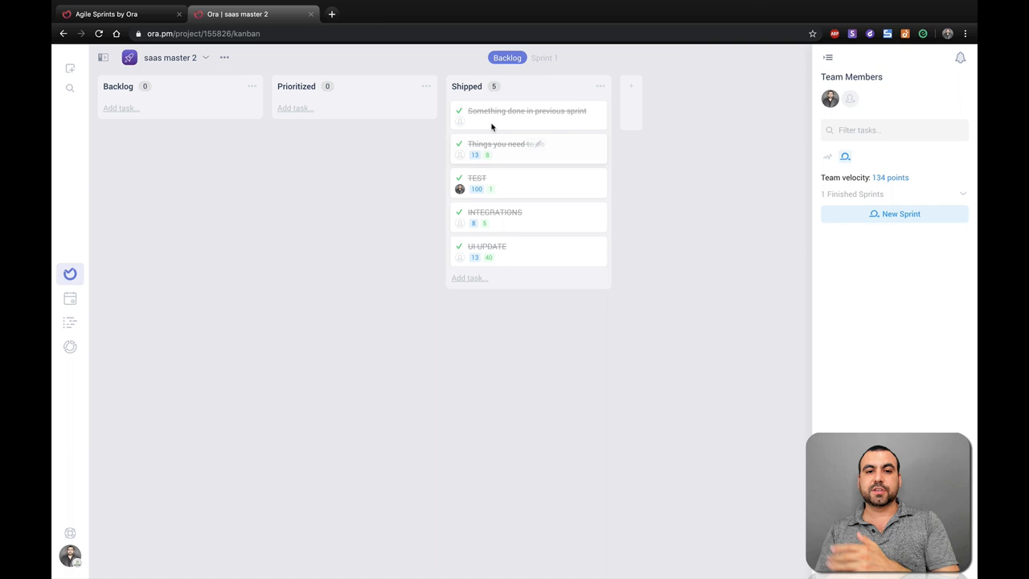